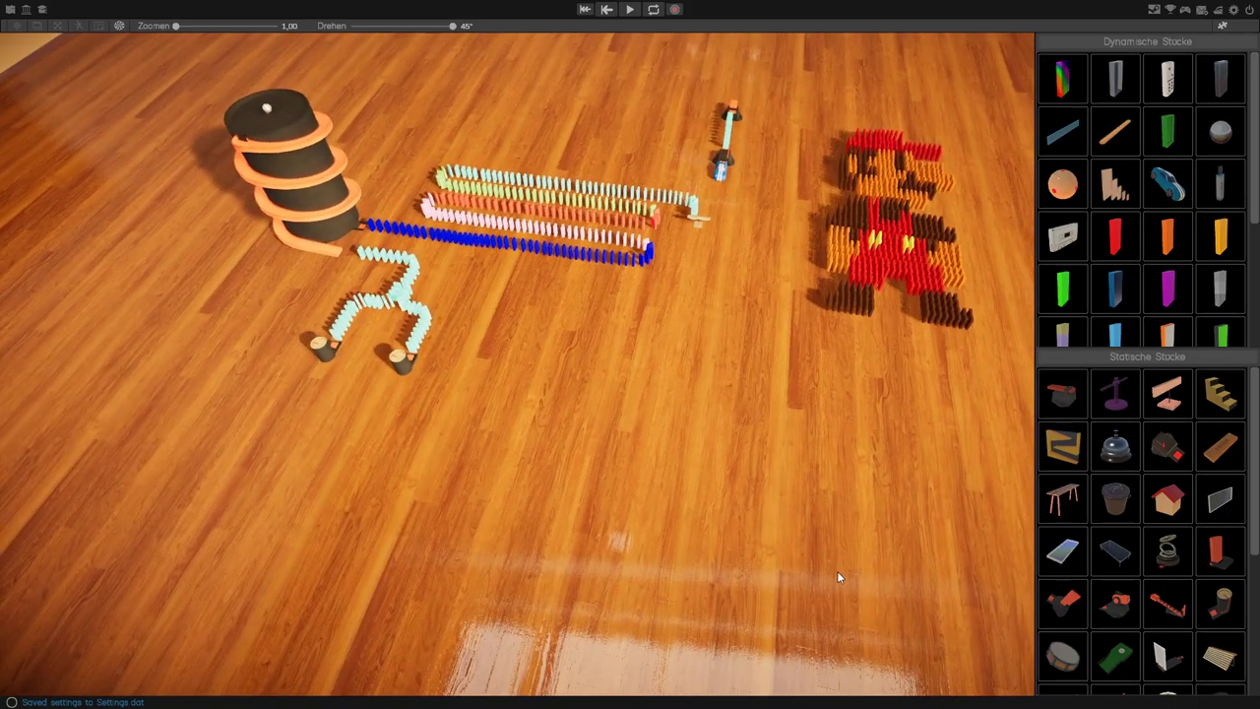
mouse_move(567, 449)
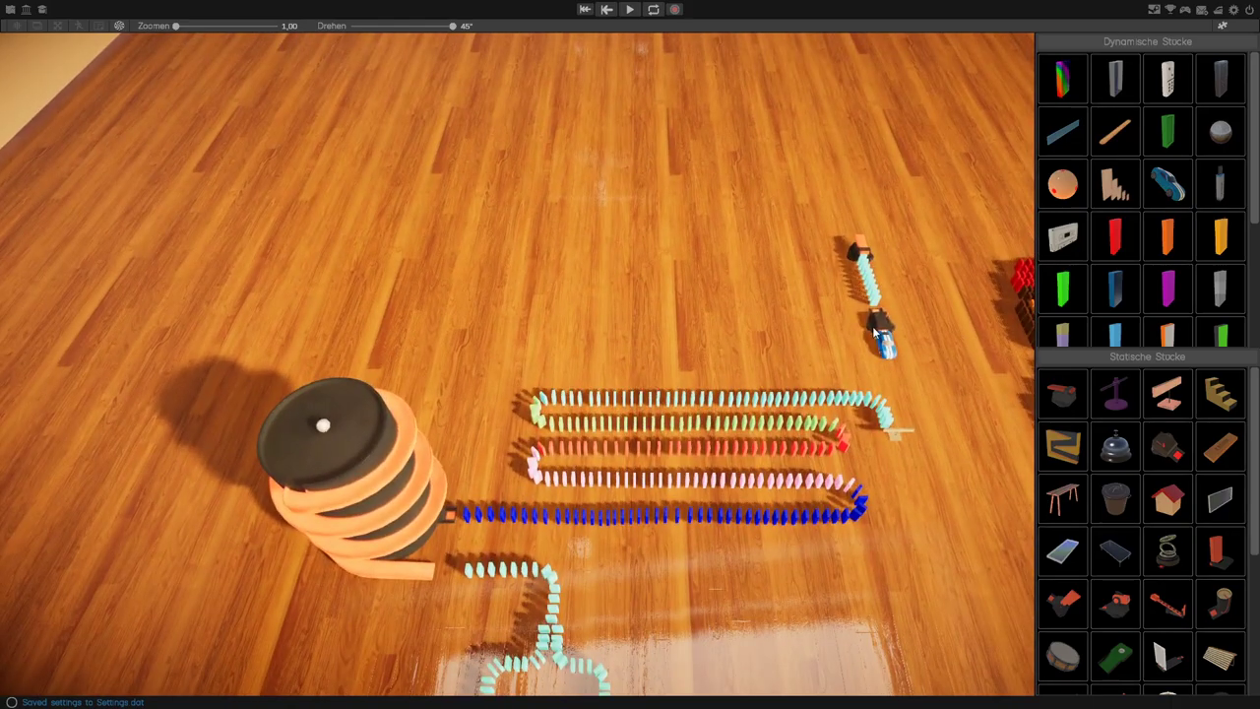
mouse_move(890, 315)
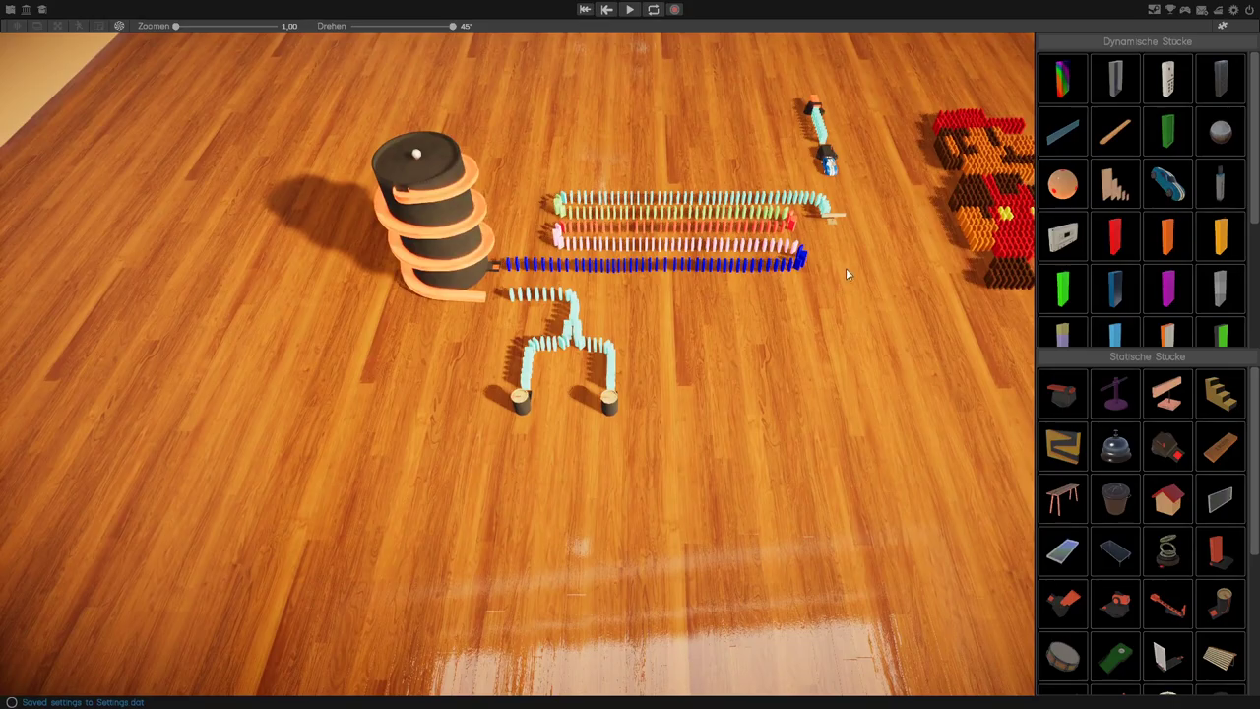
mouse_move(534, 271)
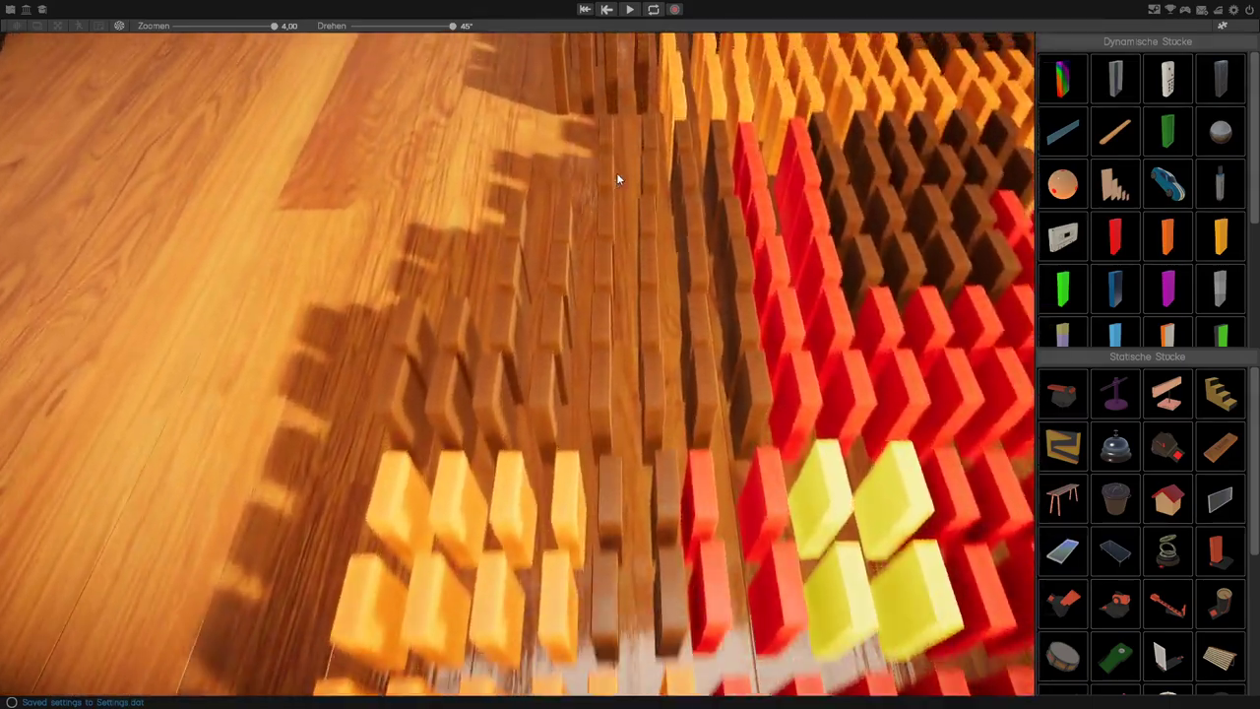
Step: Scroll through the empty Steam Workshop map list while it loads
scroll("down", 3)
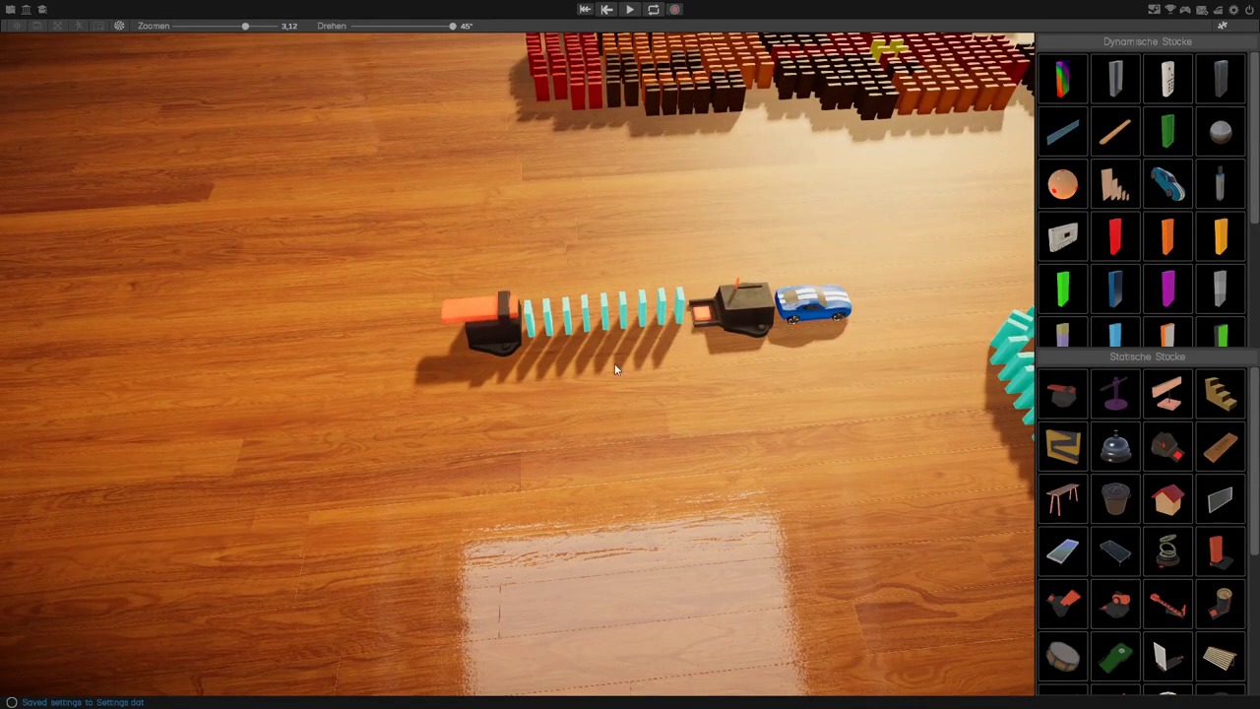
mouse_move(701, 317)
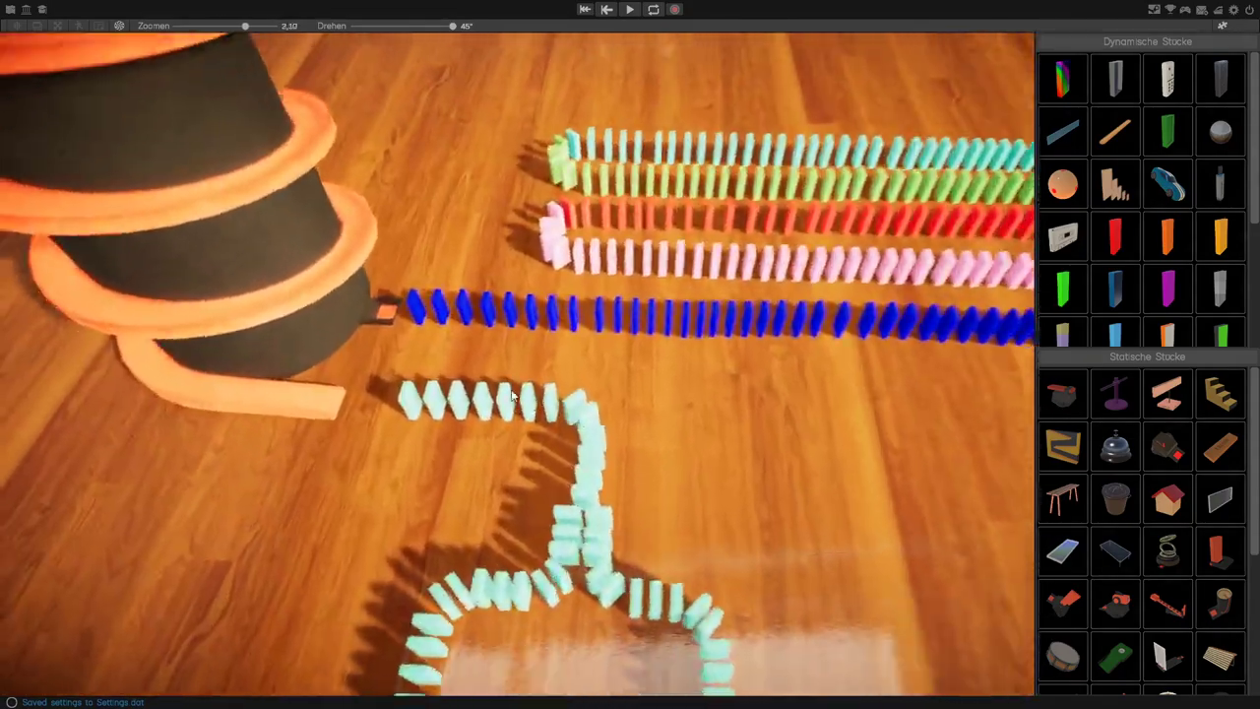
scroll("down", 3)
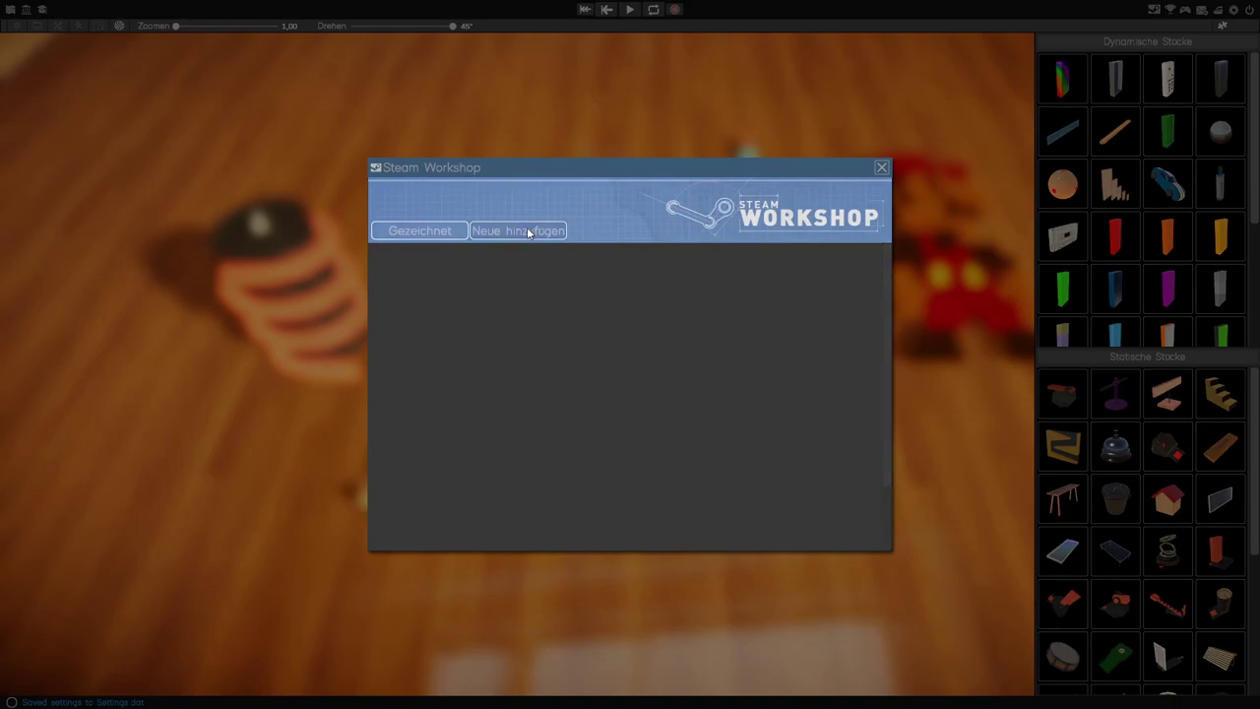
Step: Show the 'Neue hinzufügen' publishing form, then return to the list of published layouts
left_click(515, 230)
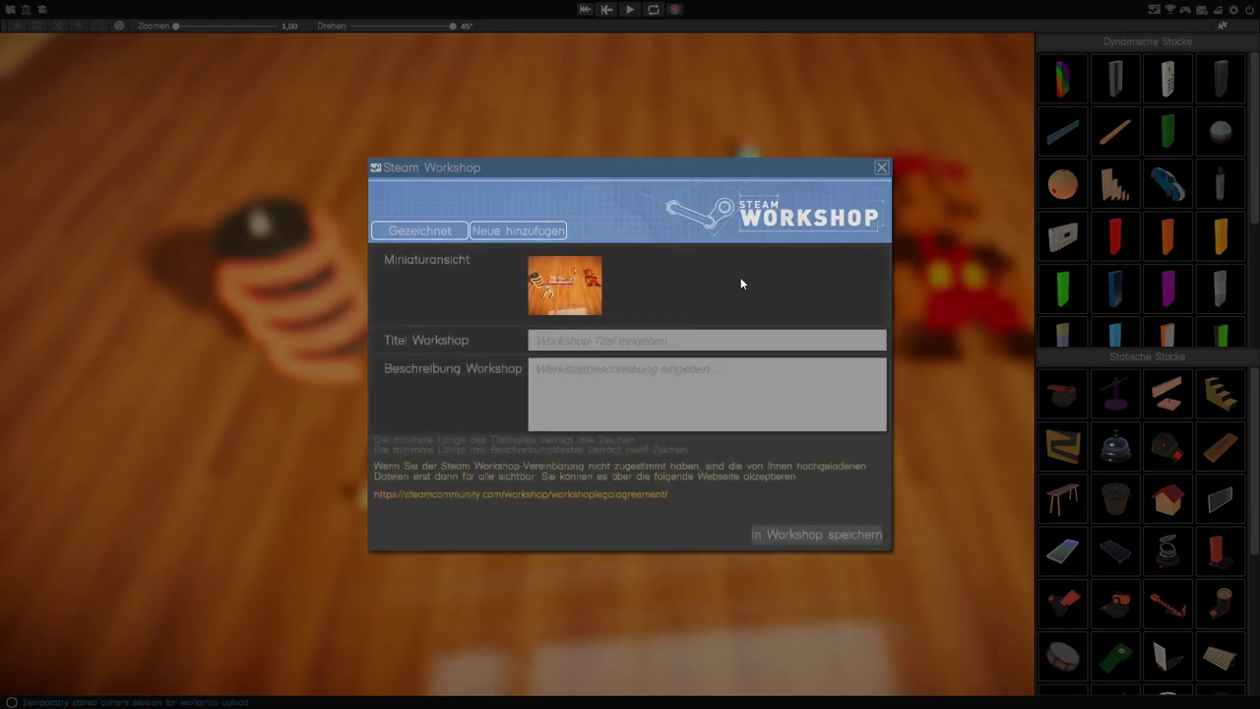
mouse_move(365, 266)
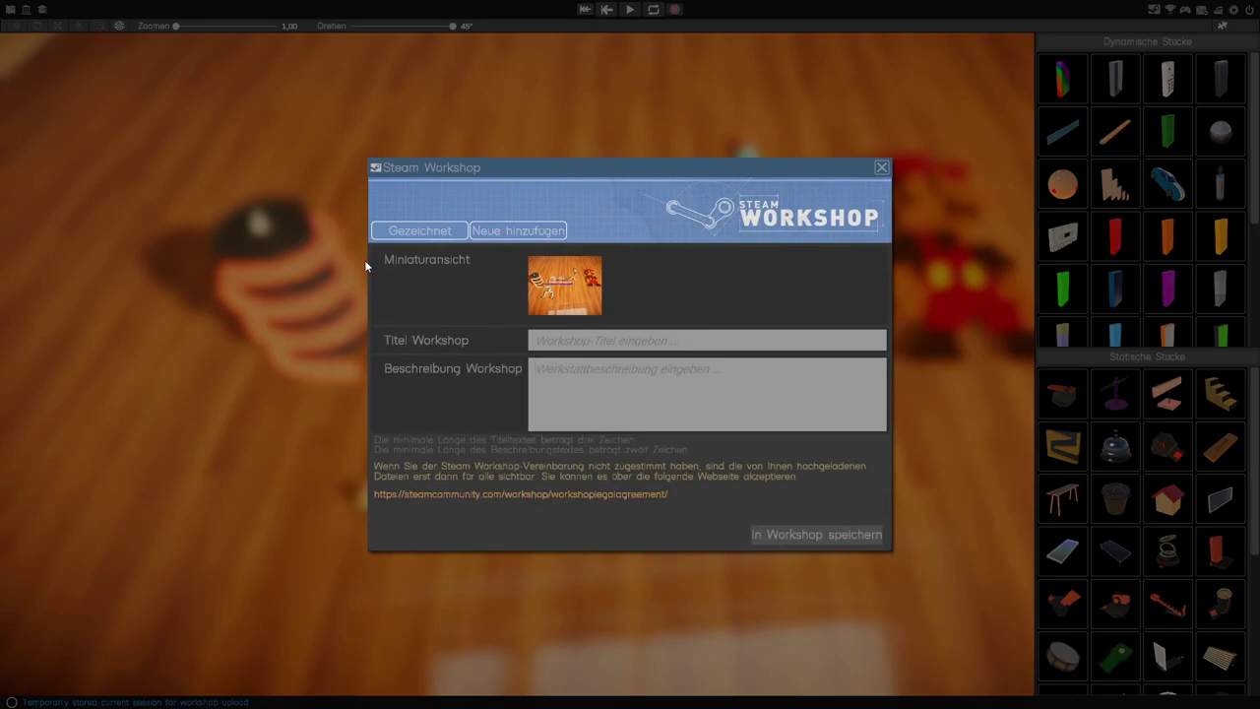
left_click(880, 165)
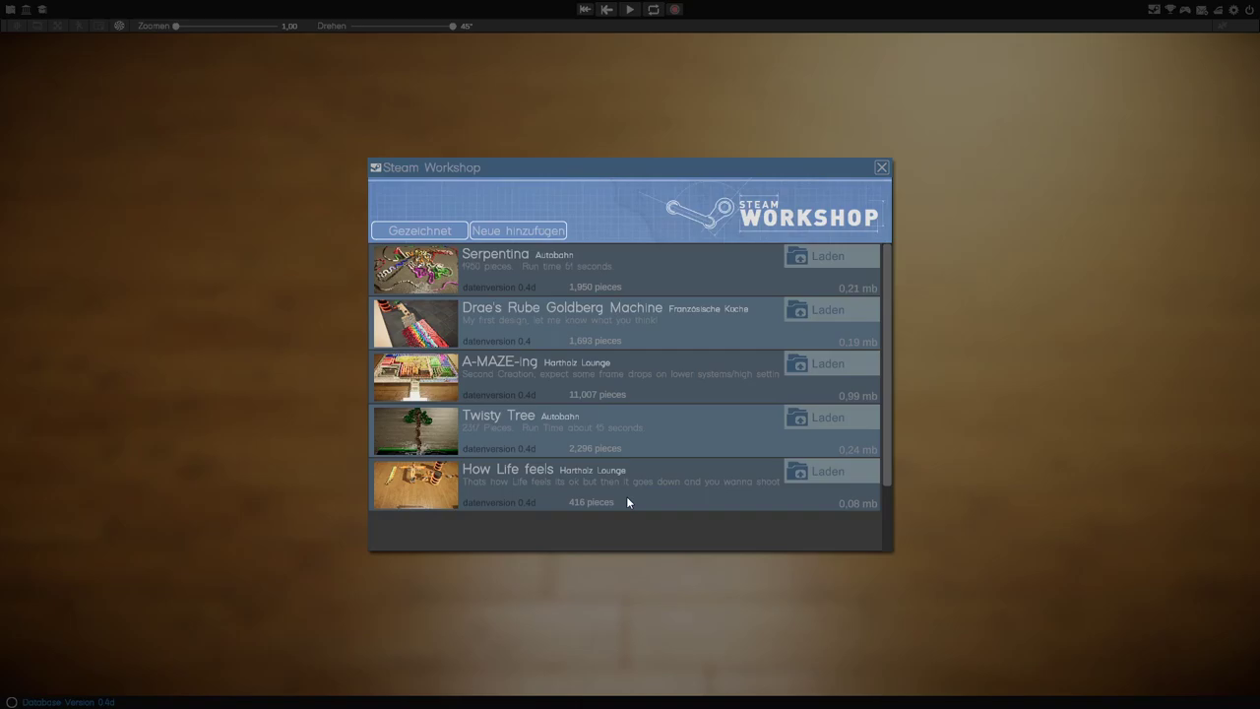
mouse_move(500, 374)
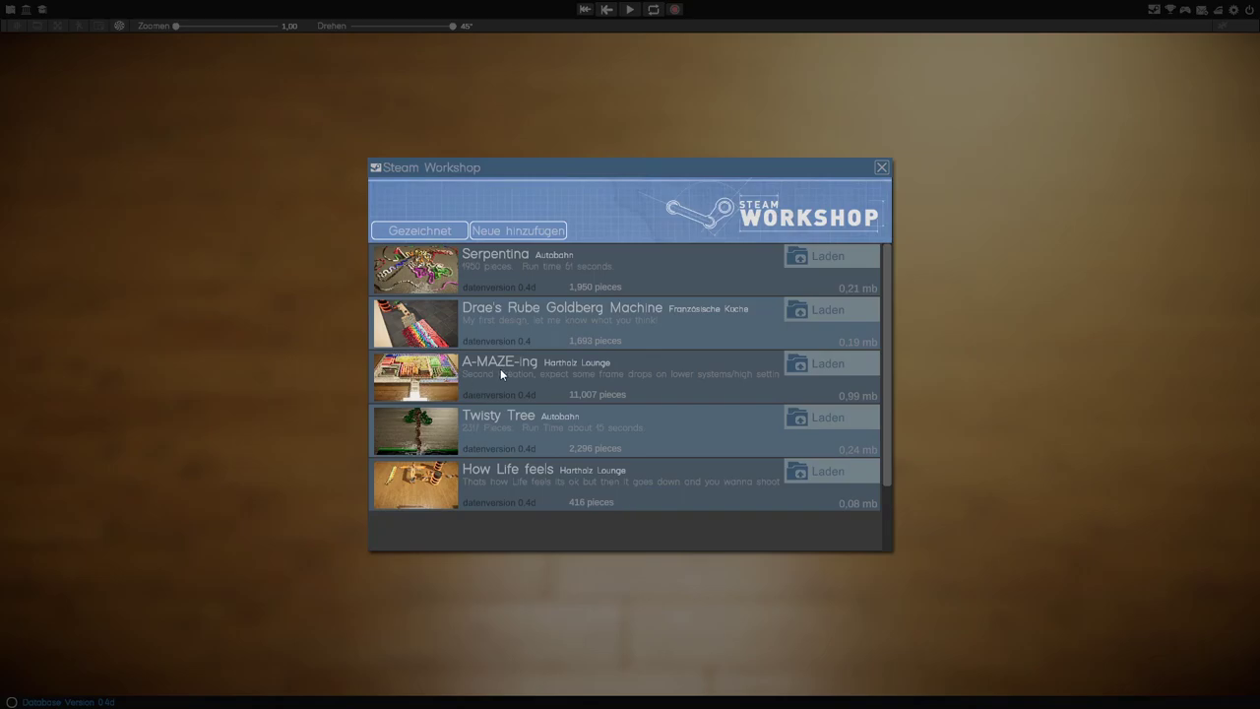
mouse_move(536, 368)
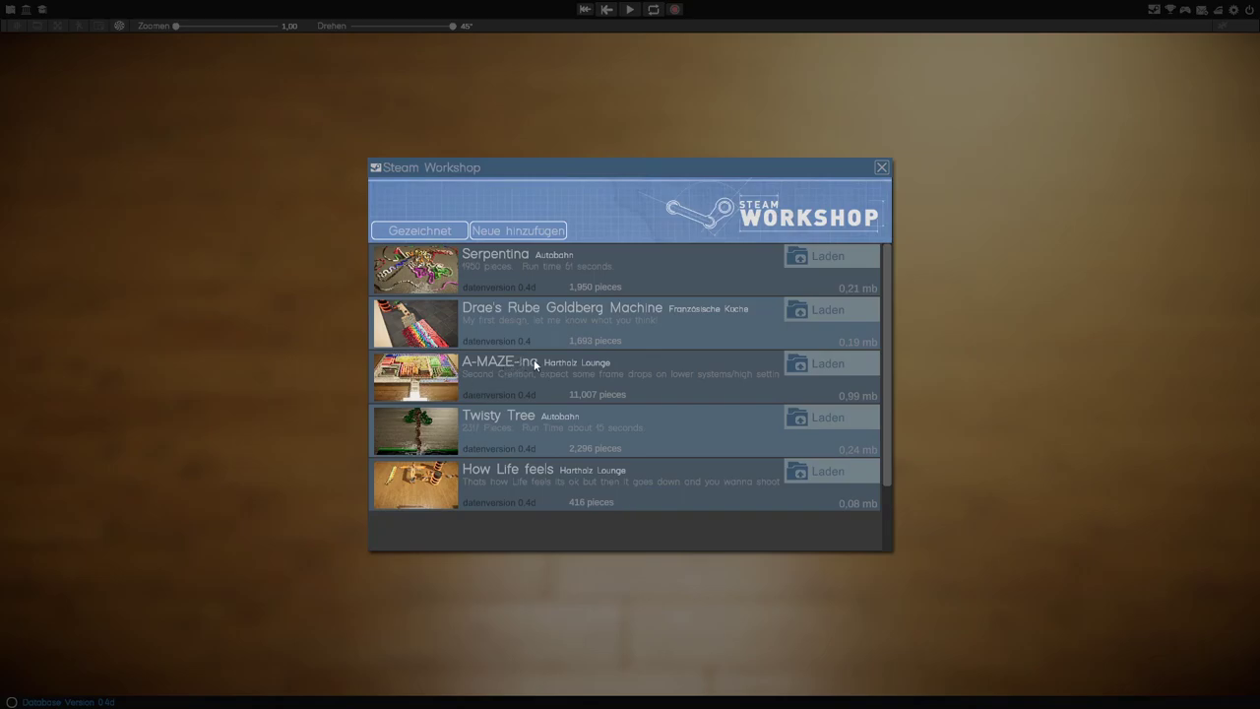
mouse_move(548, 421)
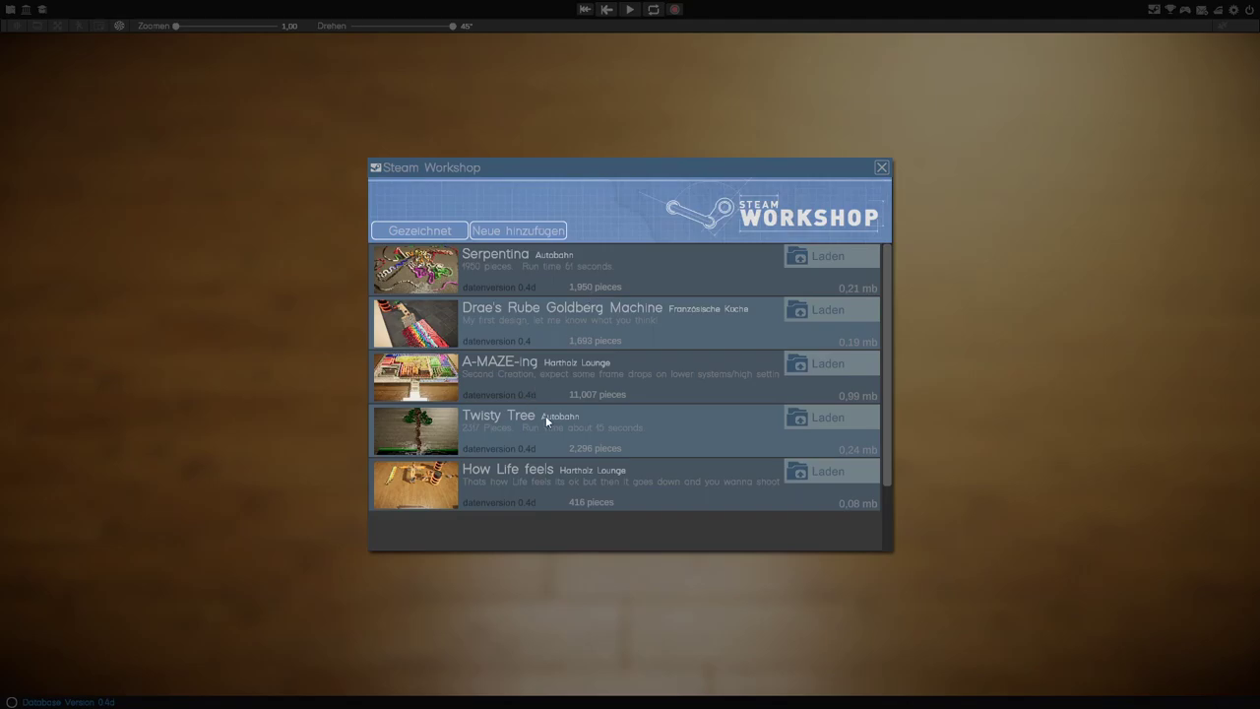
mouse_move(575, 193)
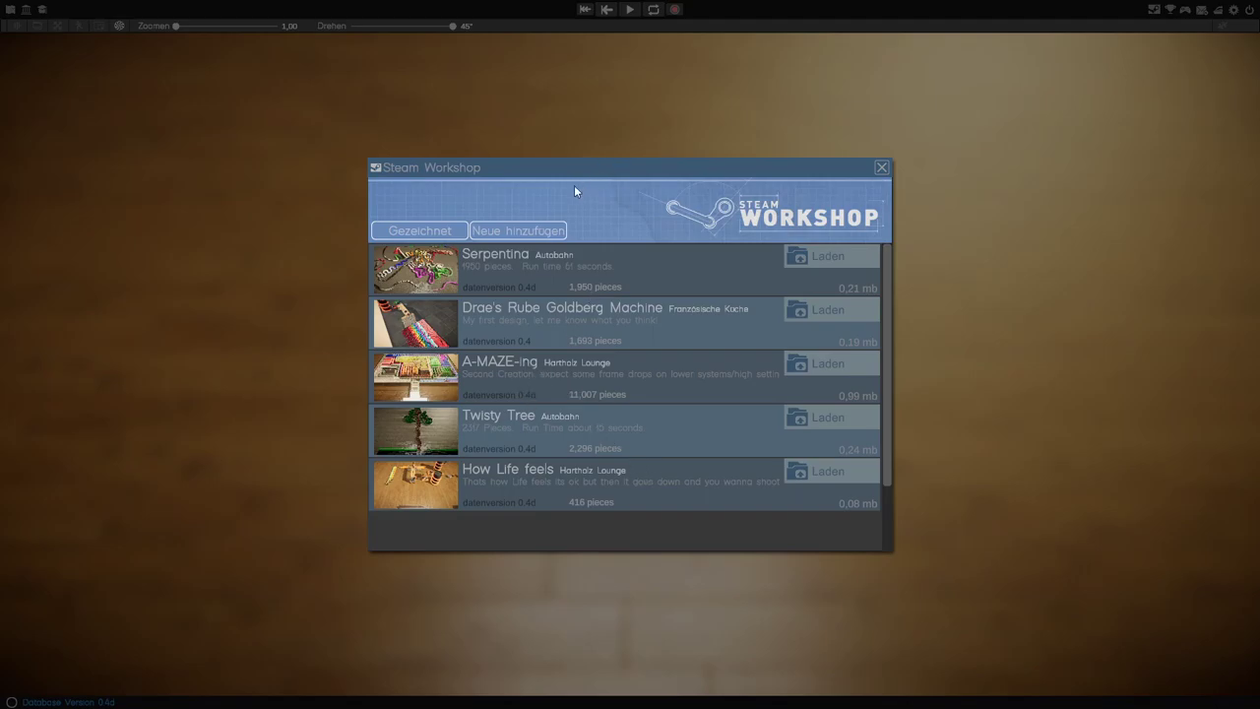
mouse_move(489, 268)
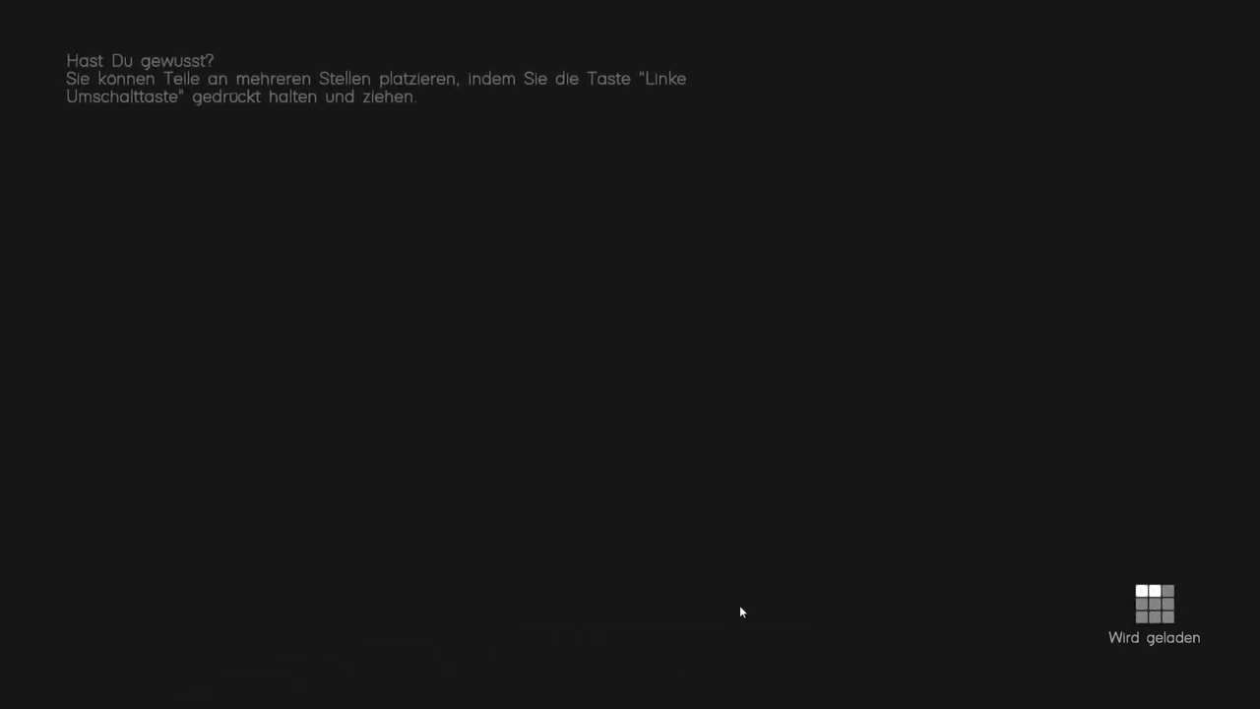
mouse_move(697, 307)
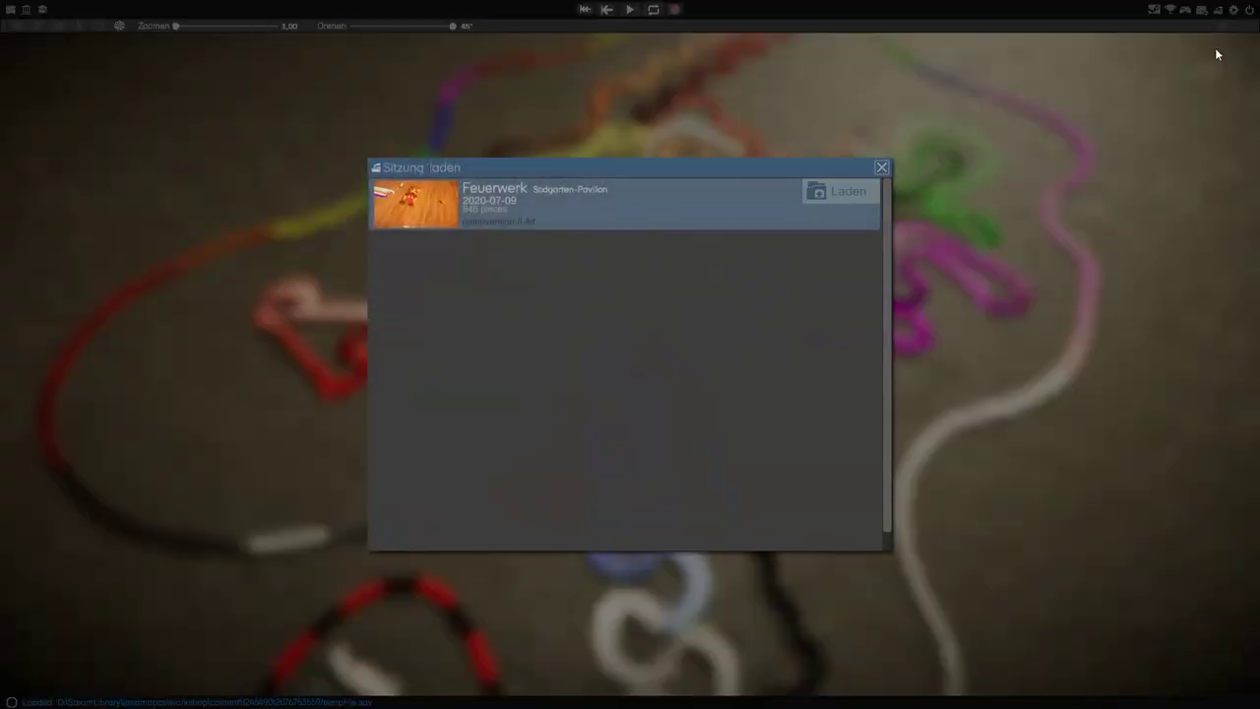
Step: Return from the save-game dialog to the Steam Workshop map browser
left_click(839, 191)
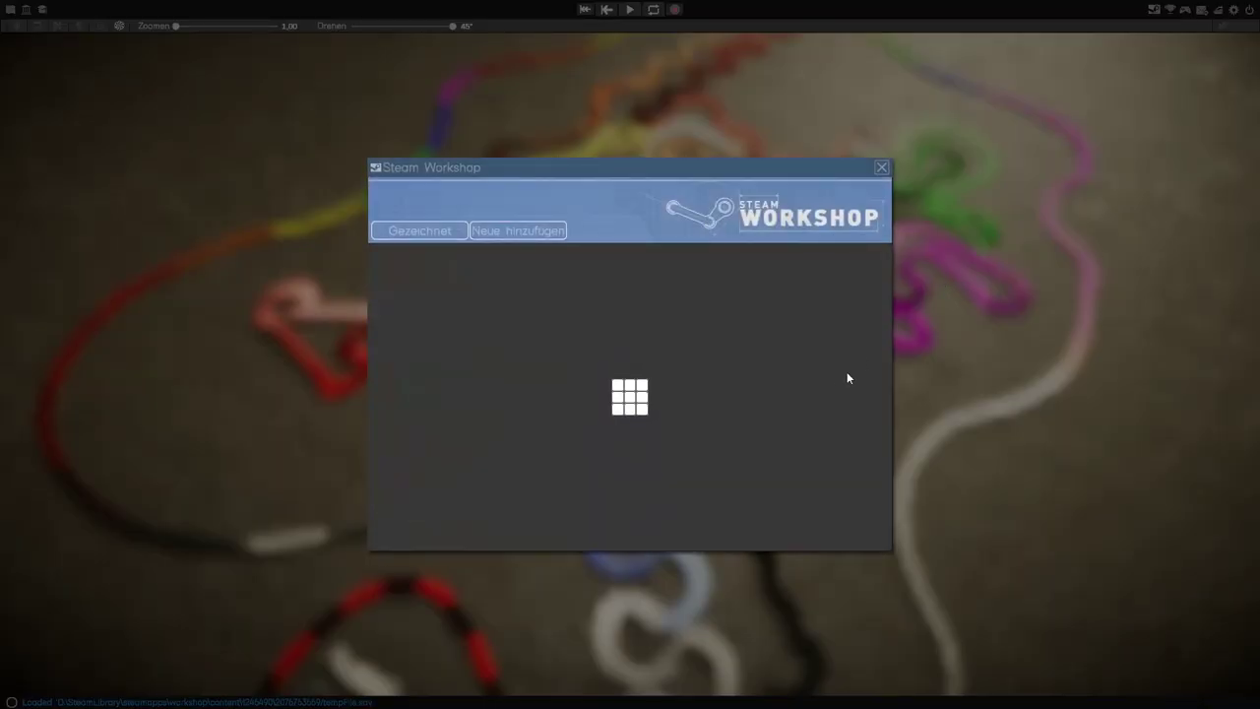
mouse_move(795, 380)
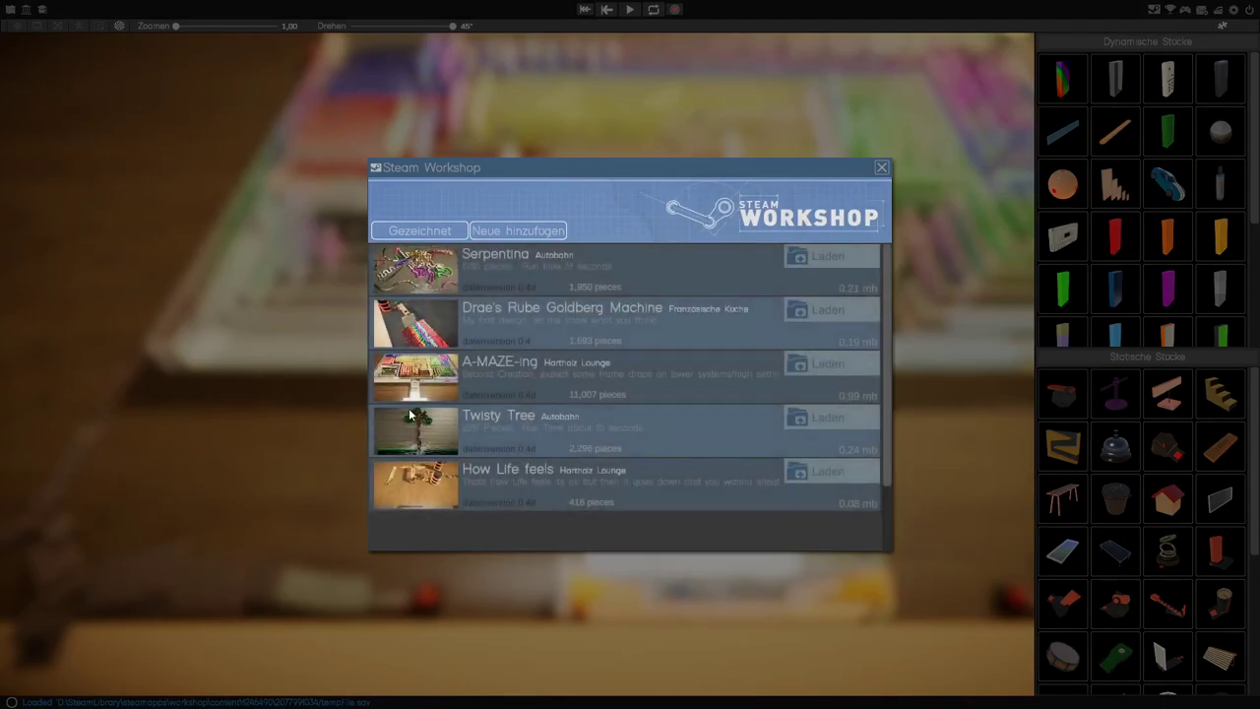
mouse_move(482, 303)
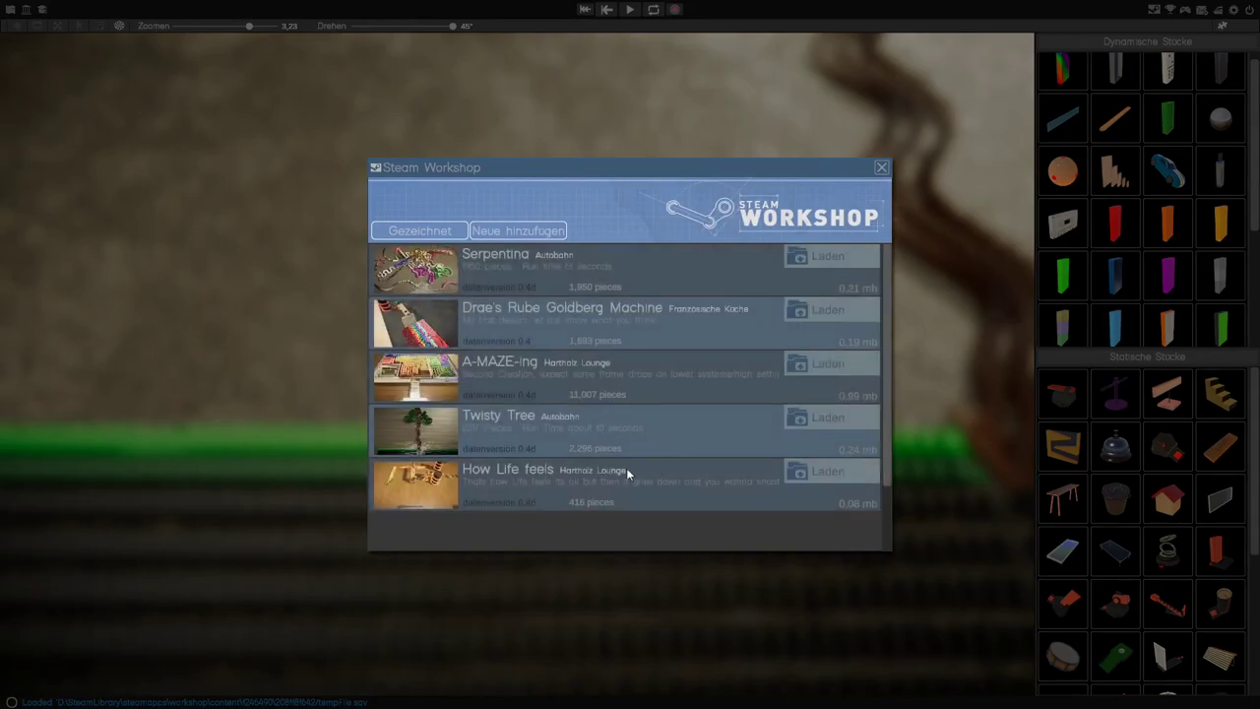
mouse_move(795, 460)
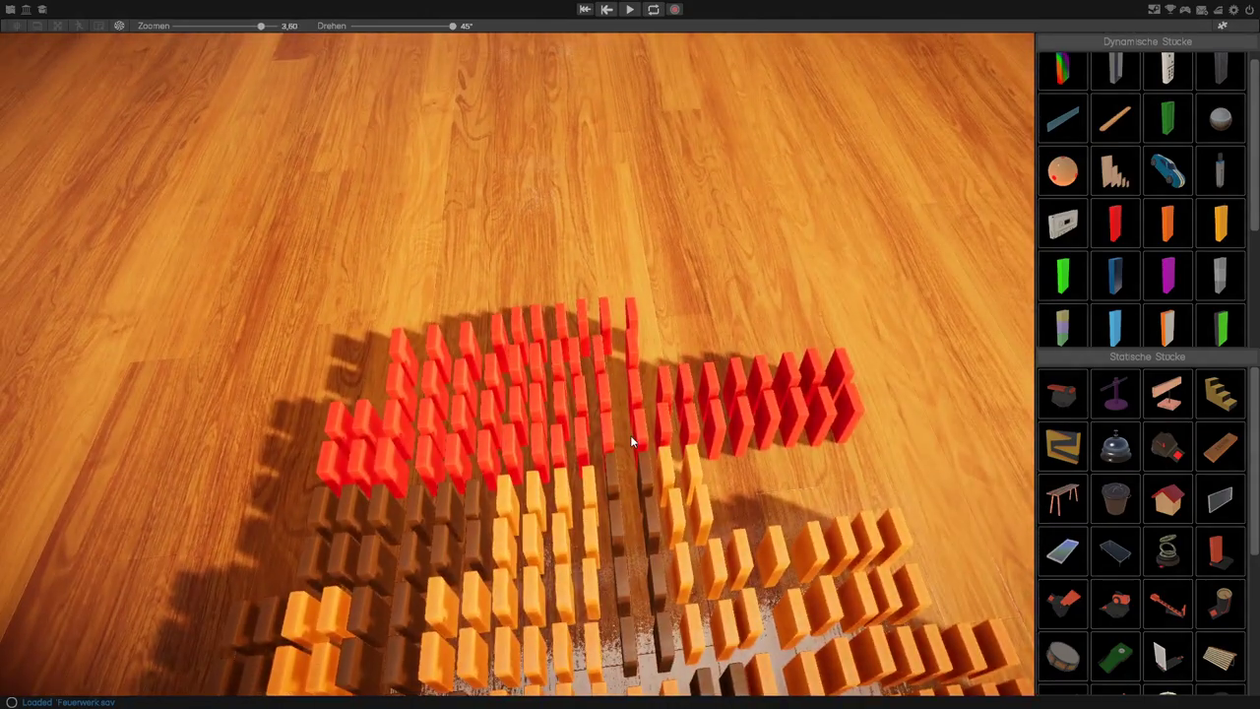
scroll("down", 3)
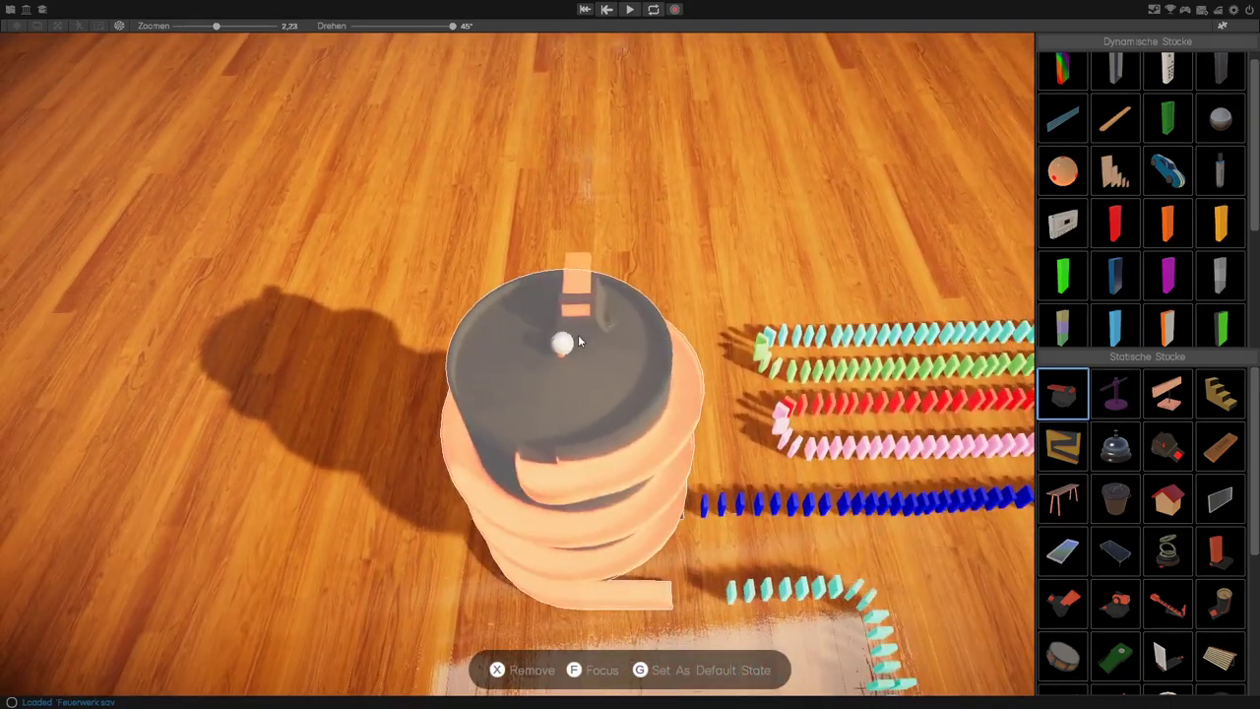
scroll("down", 3)
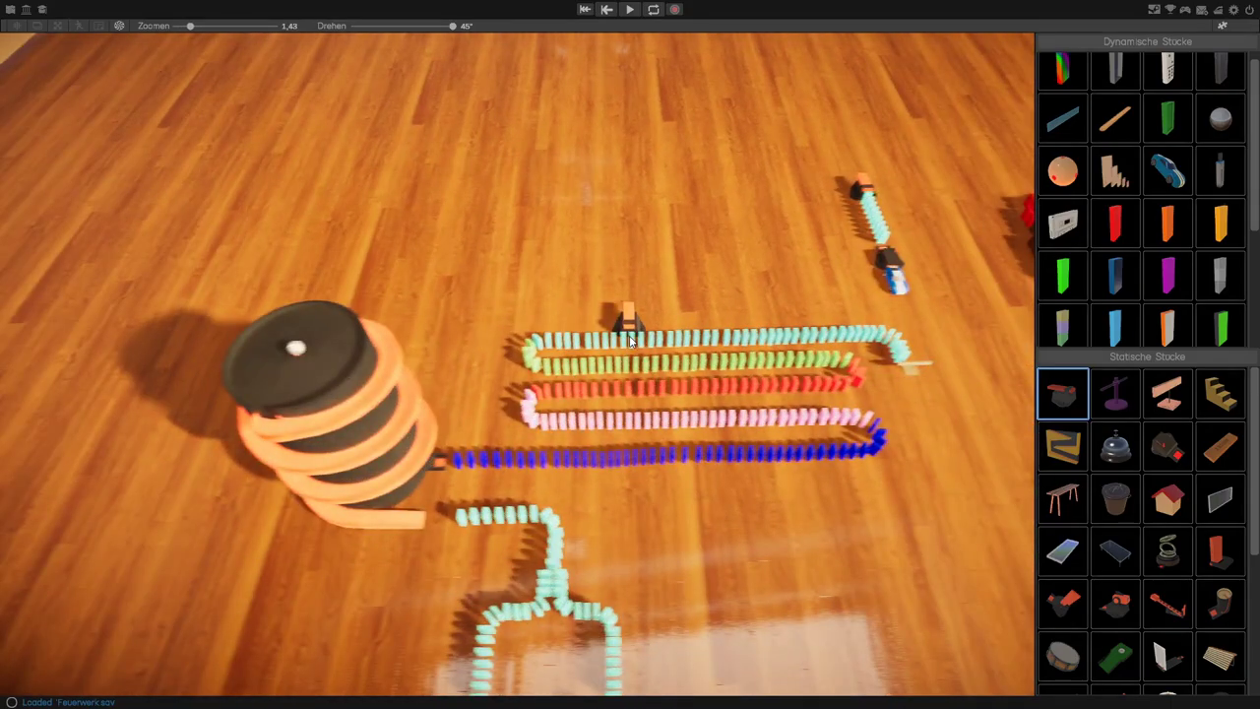